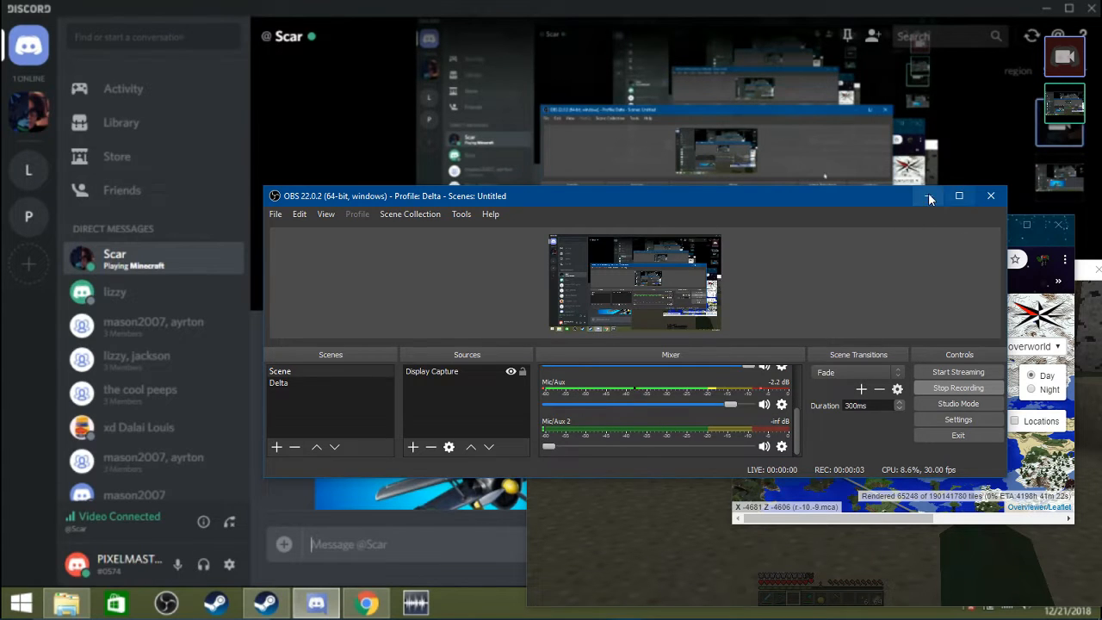
- Minimize the OBS Studio window to reveal the Discord call behind it
click(929, 196)
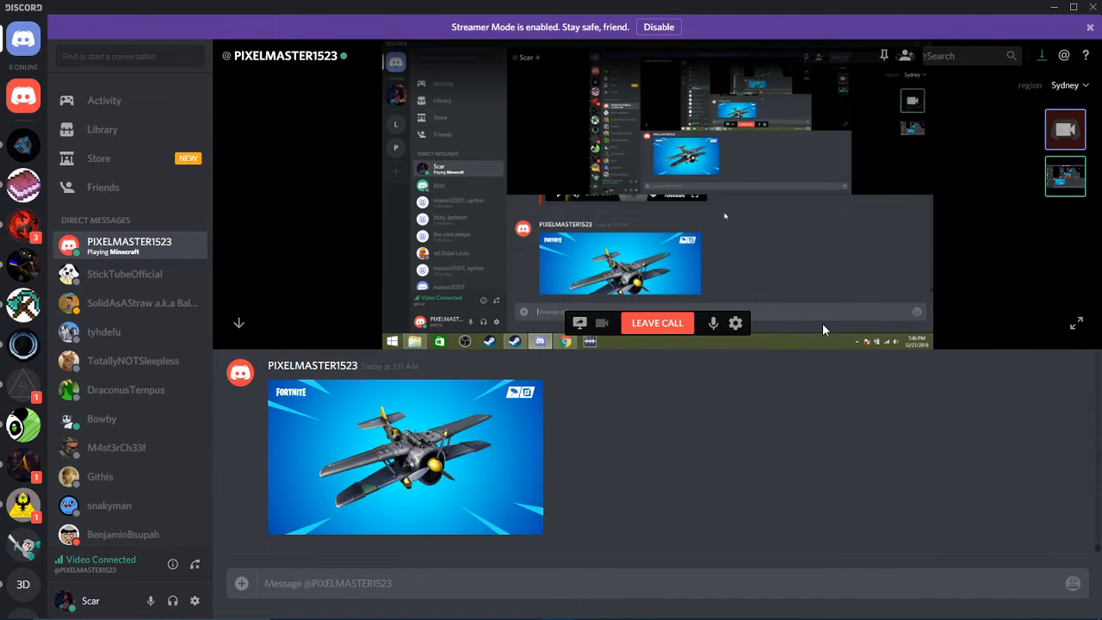
mouse_move(1064, 129)
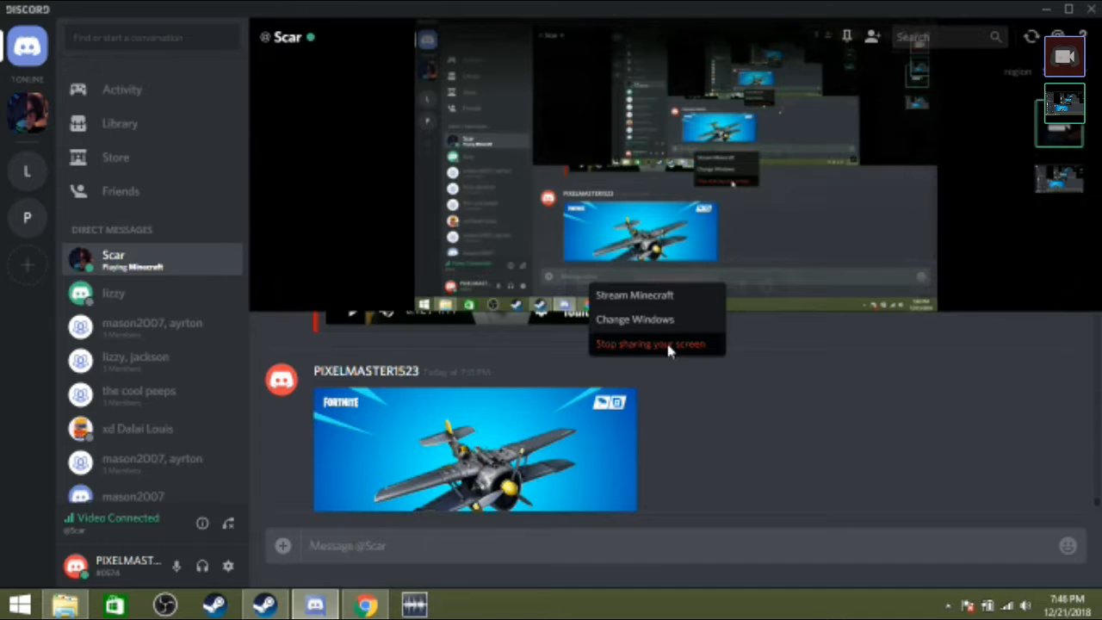
- Choose 'Stop sharing your screen', then reopen More Screen Share Options as the mirrored stream persists
click(634, 294)
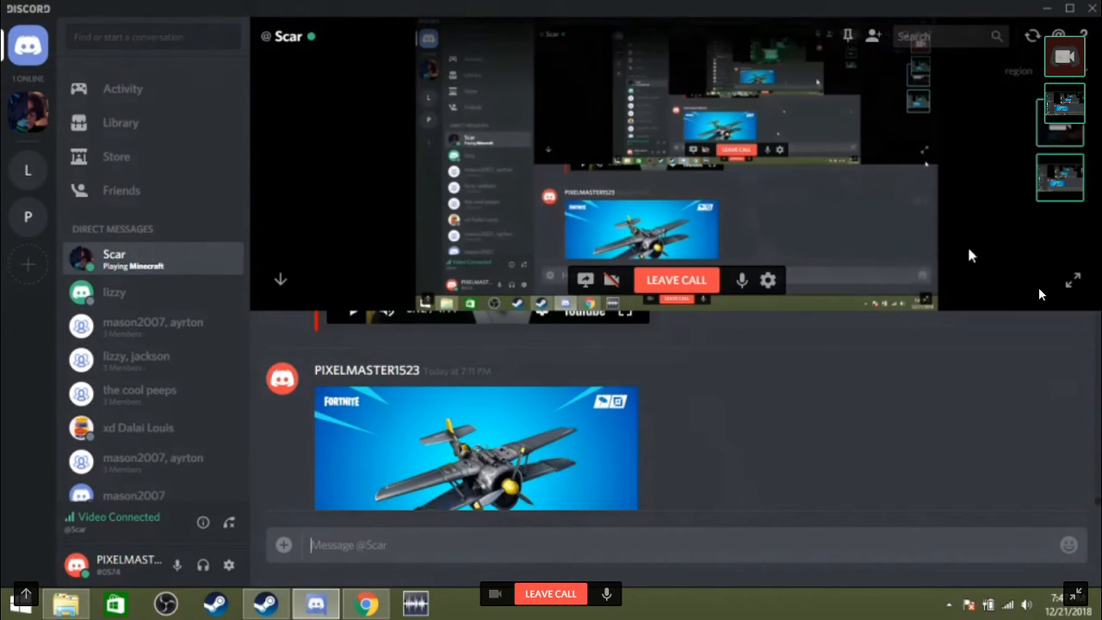
mouse_move(586, 280)
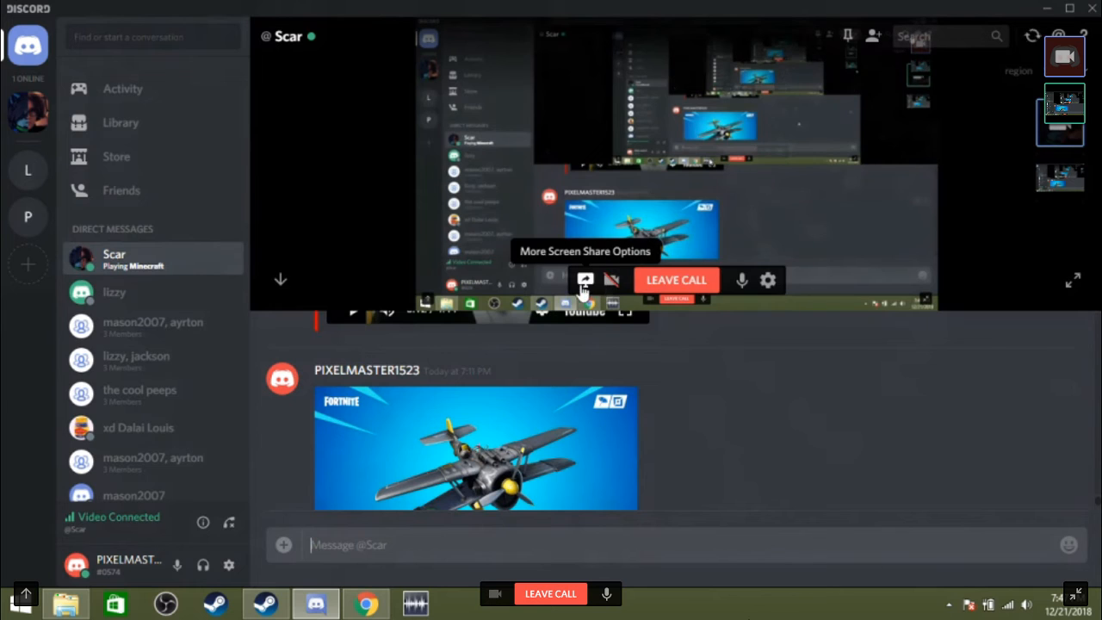
click(585, 279)
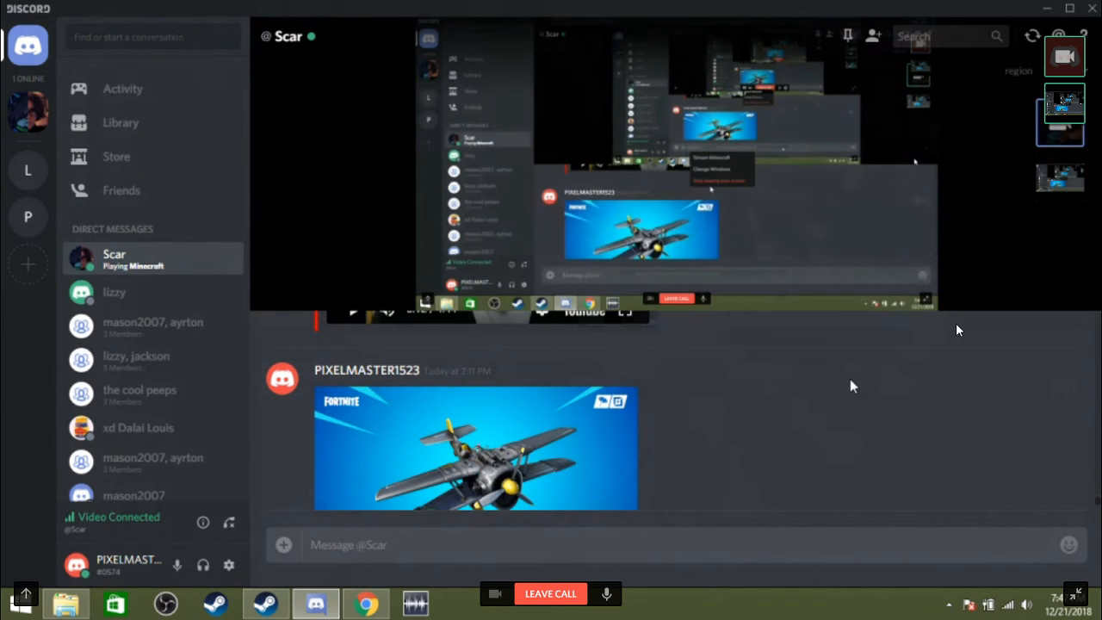